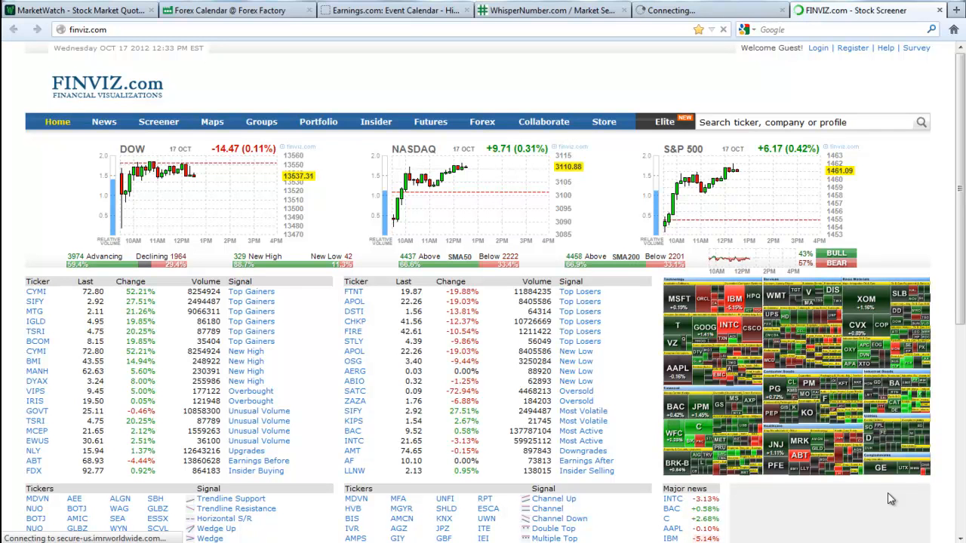
pyautogui.moveTo(601, 172)
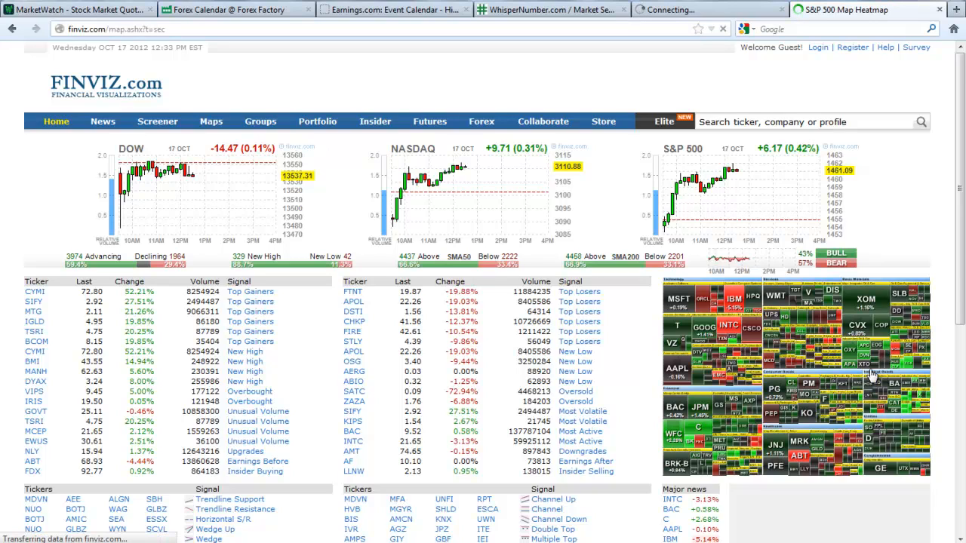
# Step: Switch from the Finviz index charts and heatmap to the Forex Factory calendar tab
pyautogui.click(211, 121)
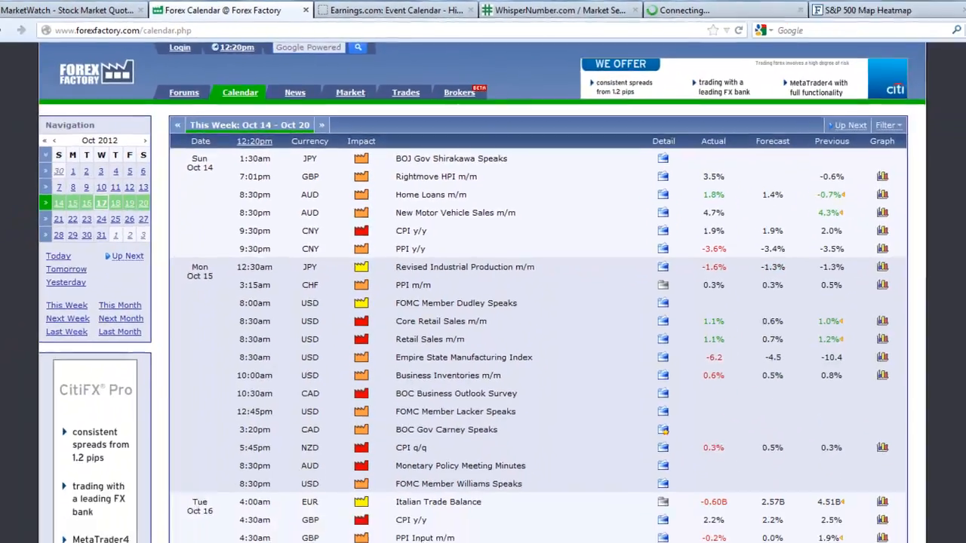
# Step: Scroll the weekly calendar down through the Oct 17–19 Wednesday-to-Friday events
pyautogui.scroll(-3)
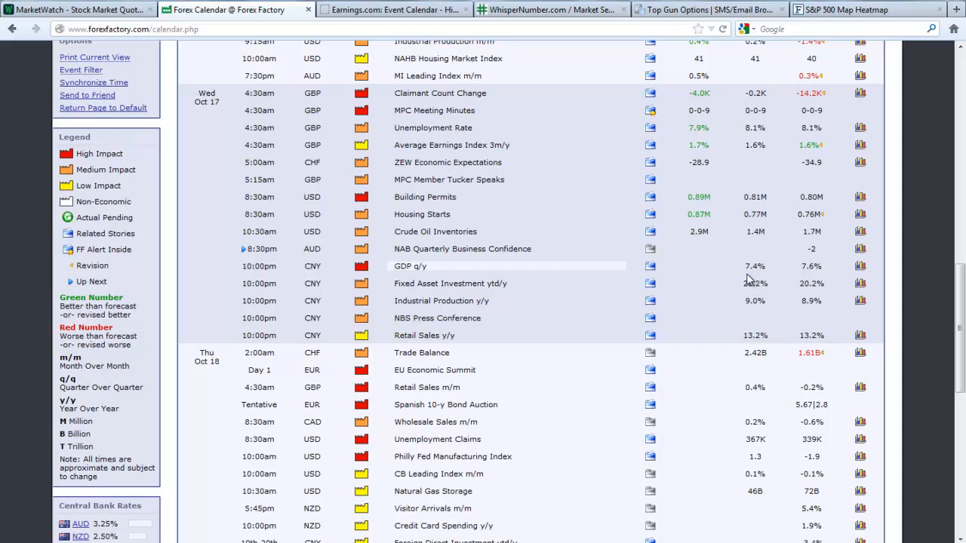
pyautogui.moveTo(710, 284)
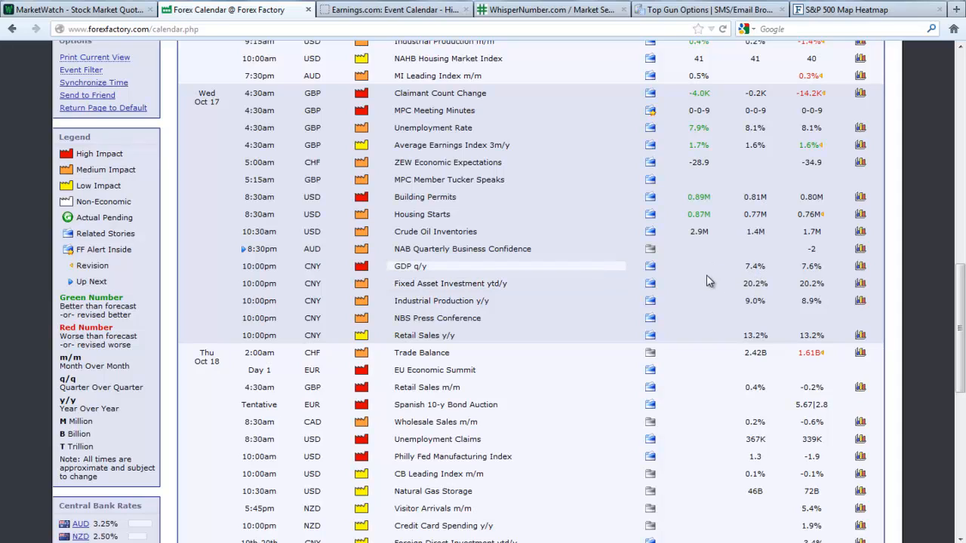
pyautogui.moveTo(454, 275)
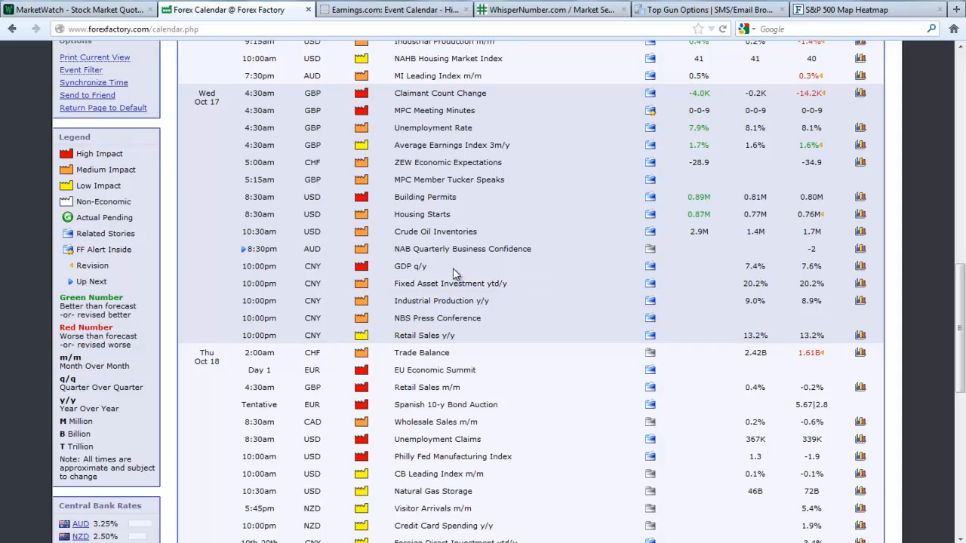
pyautogui.moveTo(437, 293)
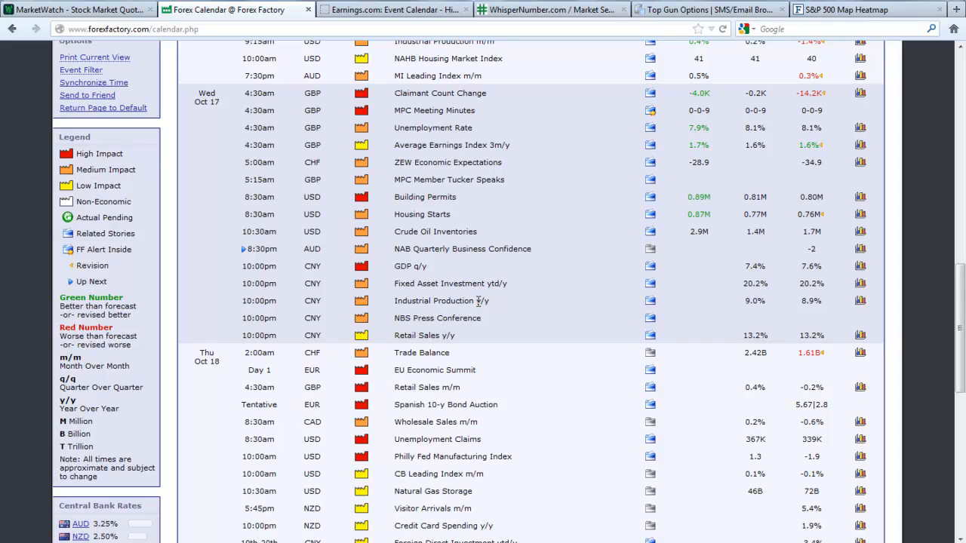
pyautogui.moveTo(601, 214)
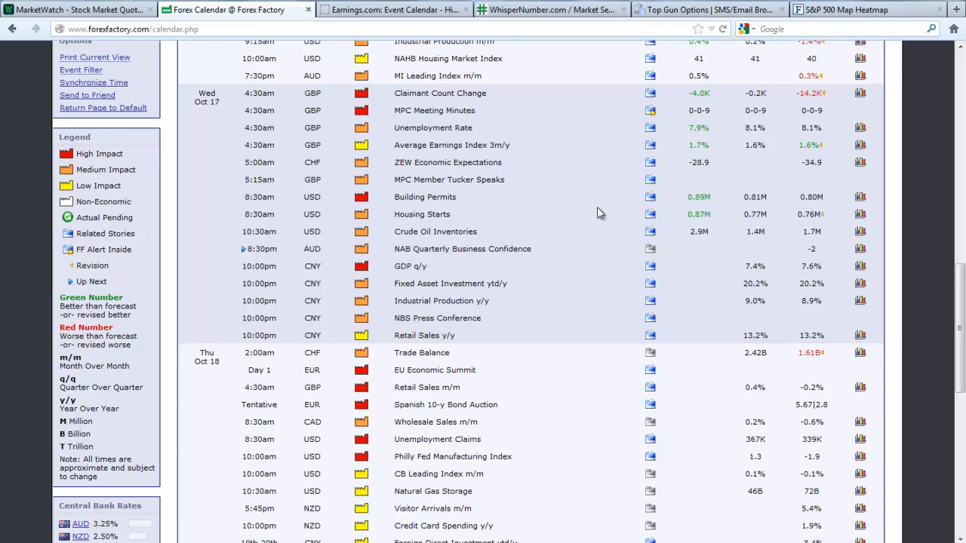
pyautogui.moveTo(717, 205)
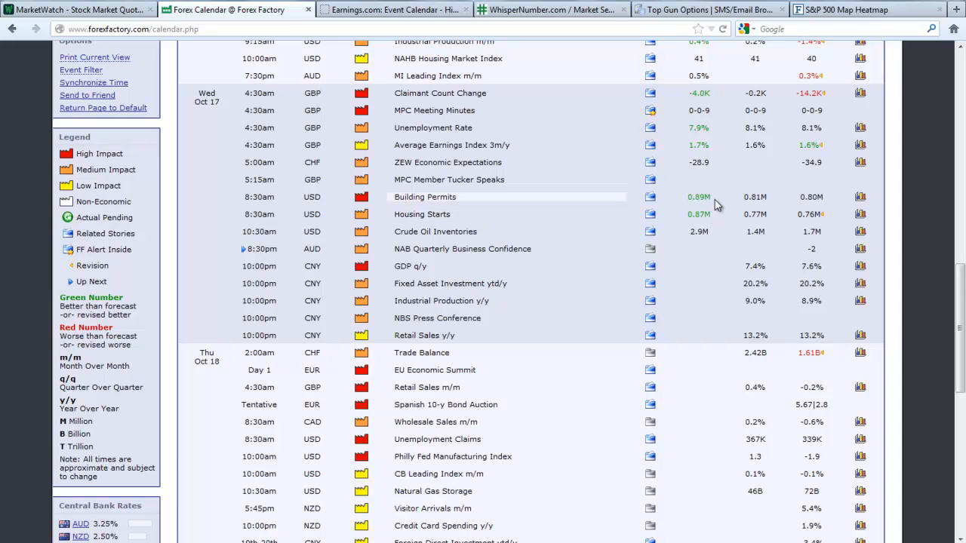
pyautogui.moveTo(713, 219)
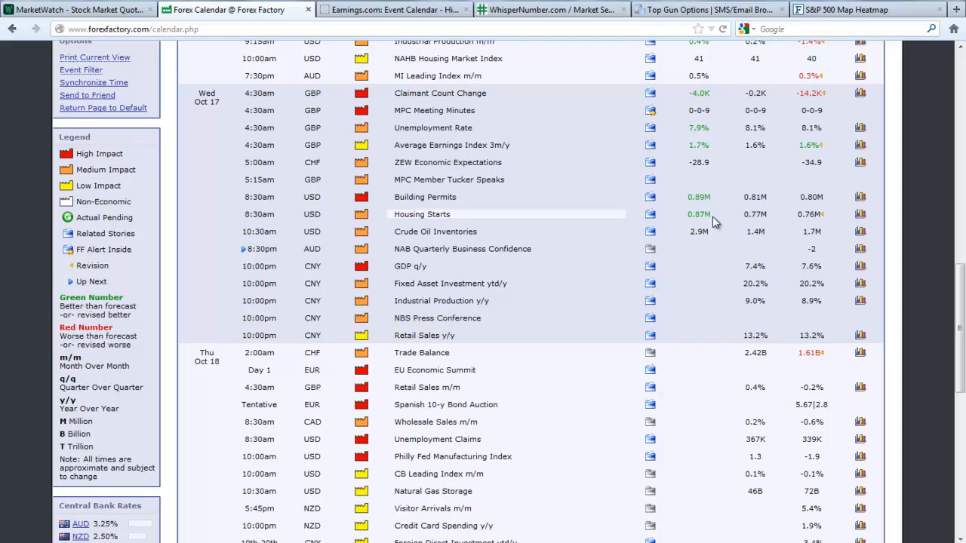
pyautogui.scroll(-3)
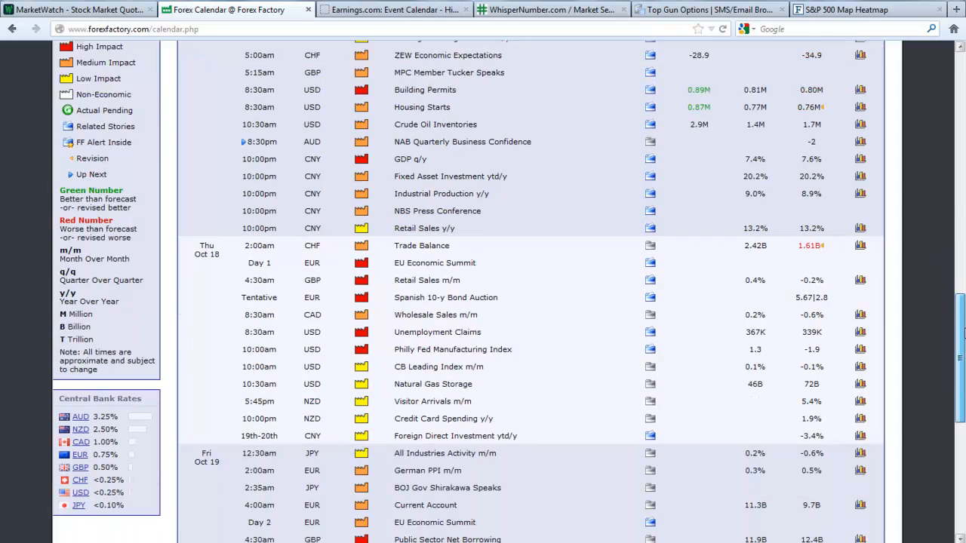
pyautogui.scroll(-3)
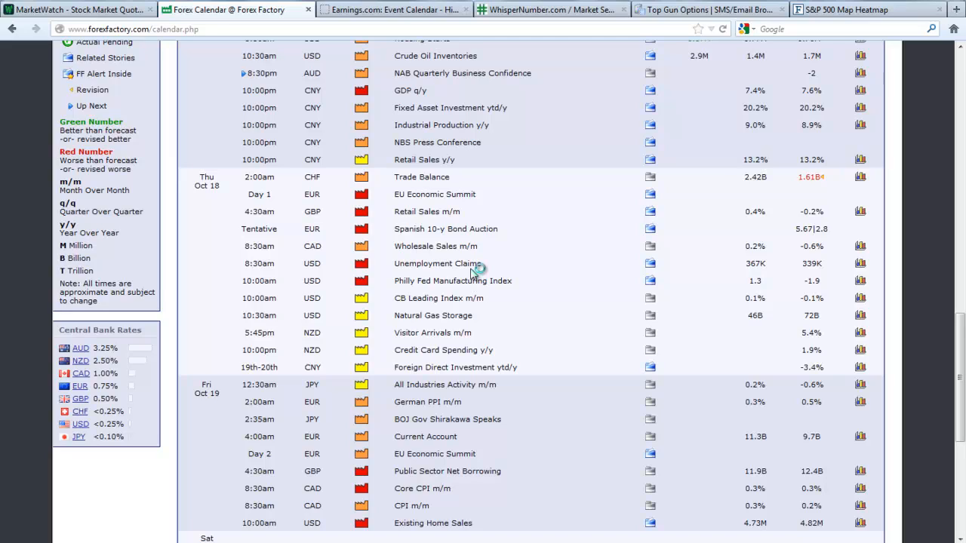
pyautogui.moveTo(542, 279)
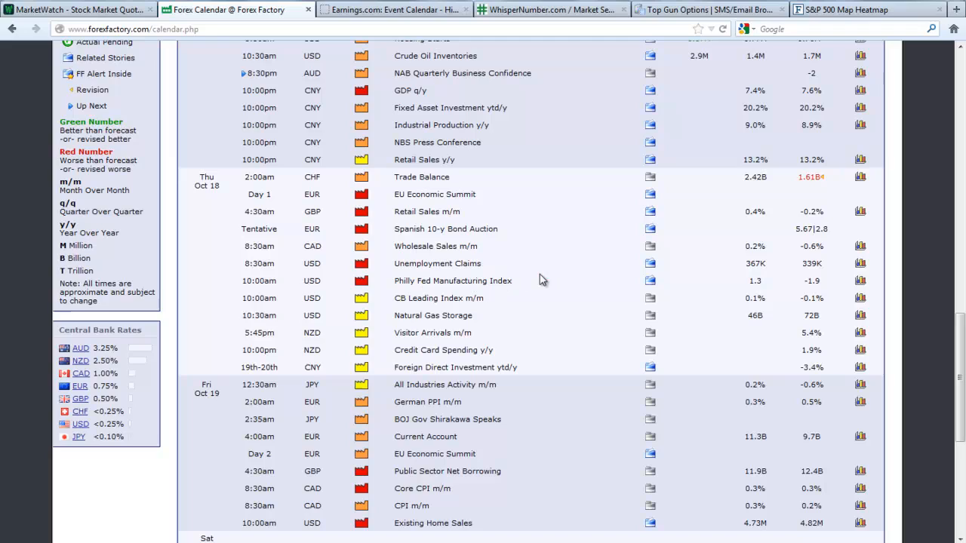
pyautogui.moveTo(489, 311)
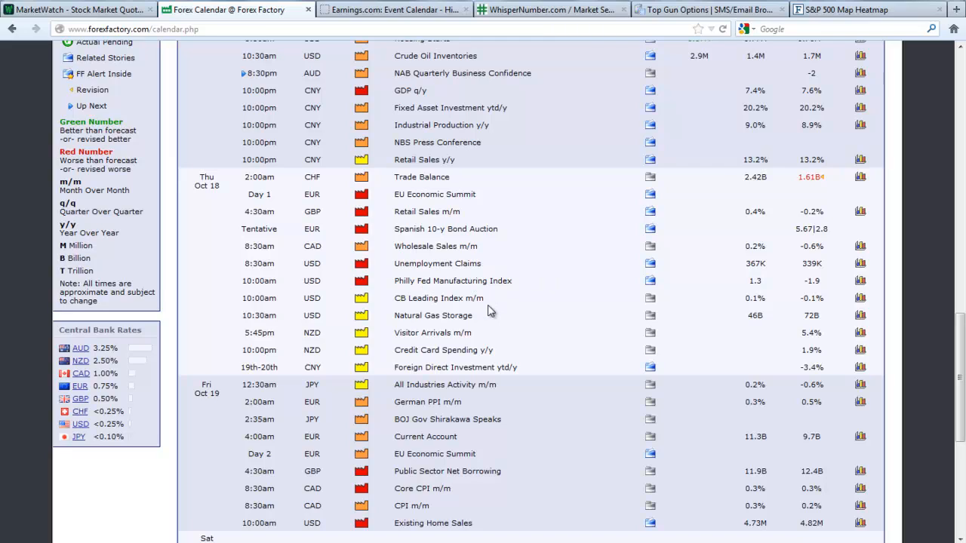
pyautogui.moveTo(457, 522)
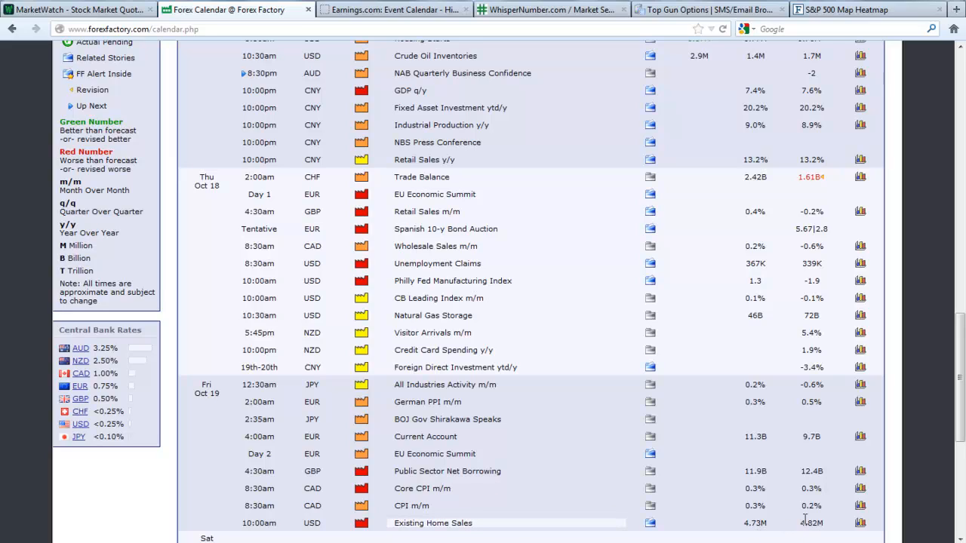
pyautogui.moveTo(323, 499)
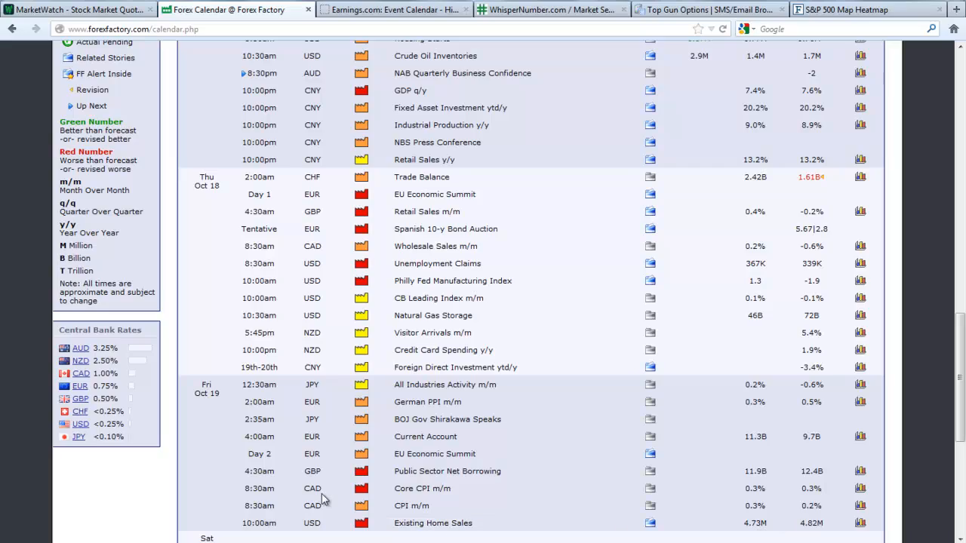
# Step: Switch from Forex Factory to the tradeMONSTER paper-trading account window
pyautogui.click(75, 9)
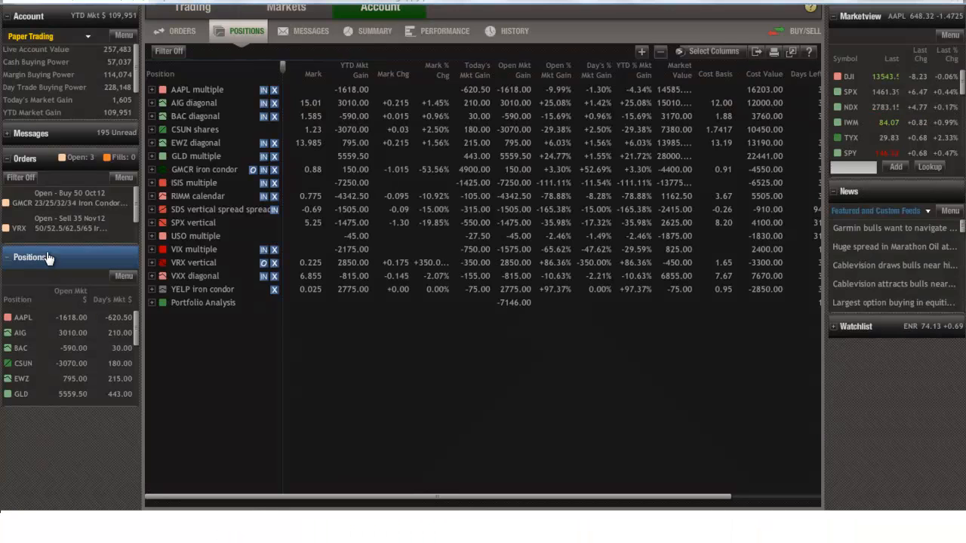
# Step: Bring up the Intel quote view, then switch back to the paper-trading Account positions
pyautogui.click(192, 8)
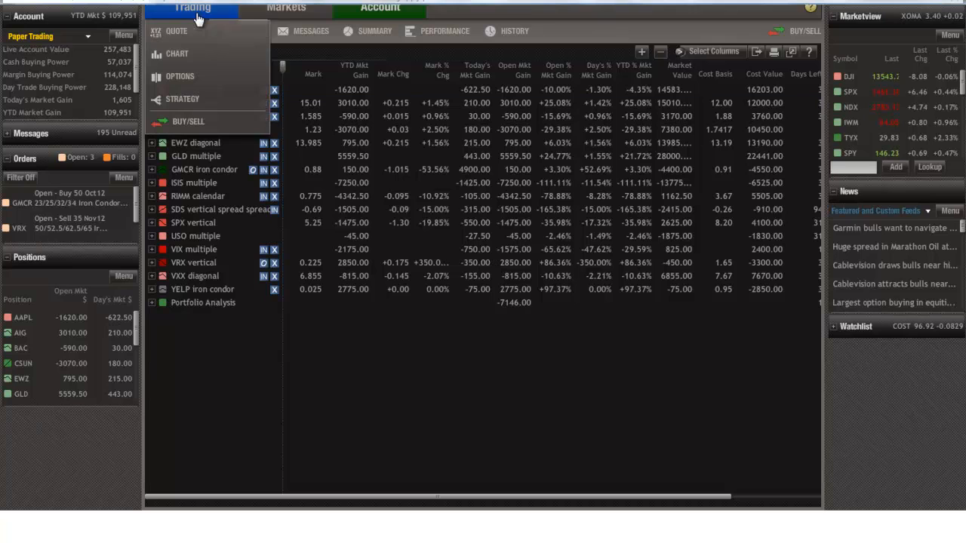
pyautogui.click(177, 30)
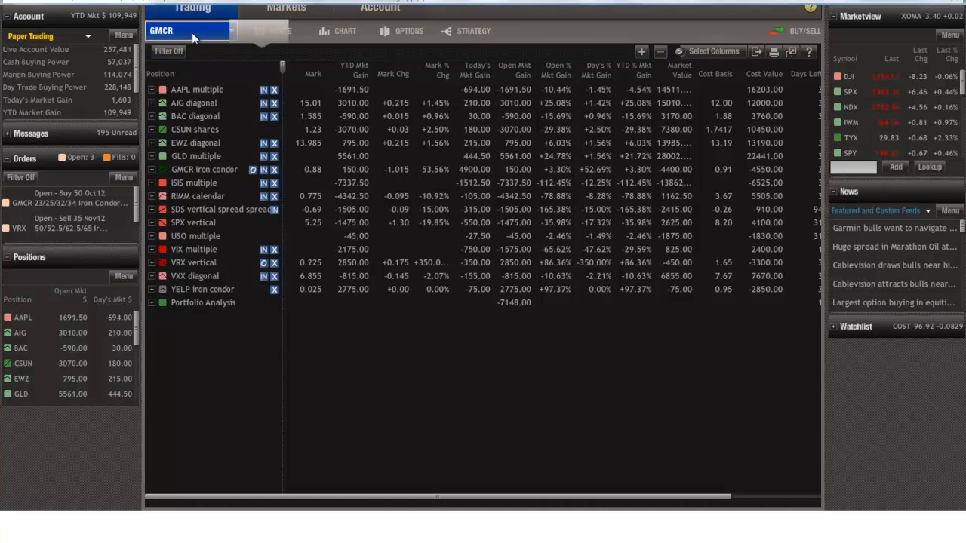
pyautogui.click(281, 30)
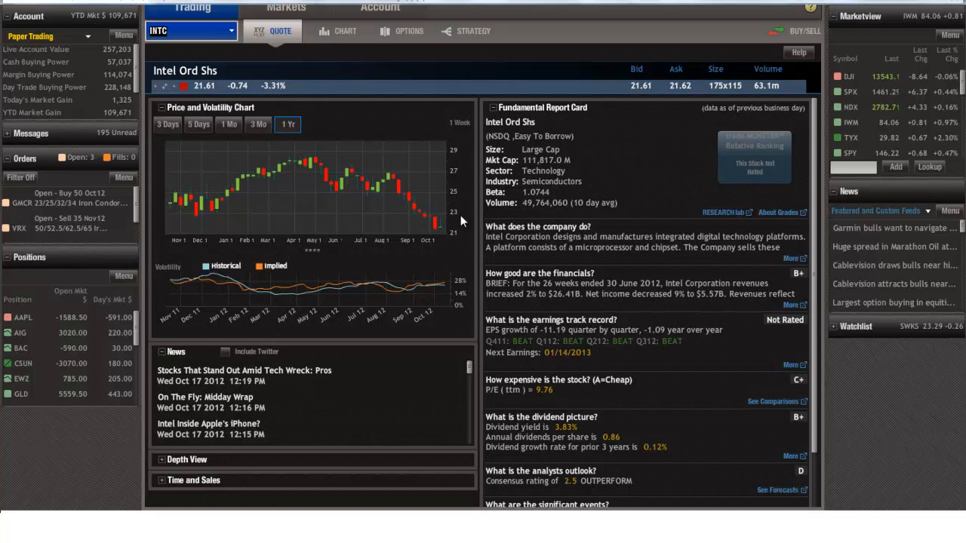
pyautogui.moveTo(431, 217)
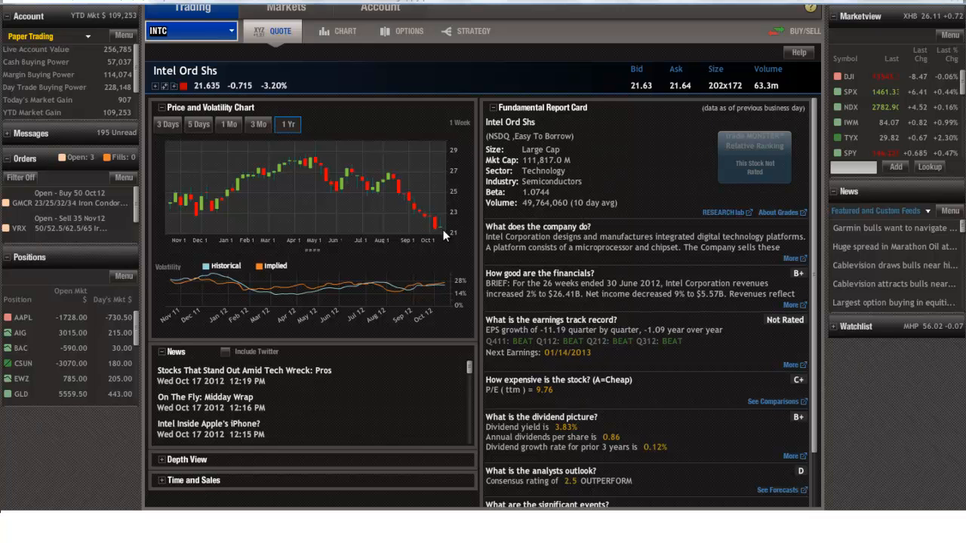
pyautogui.click(380, 9)
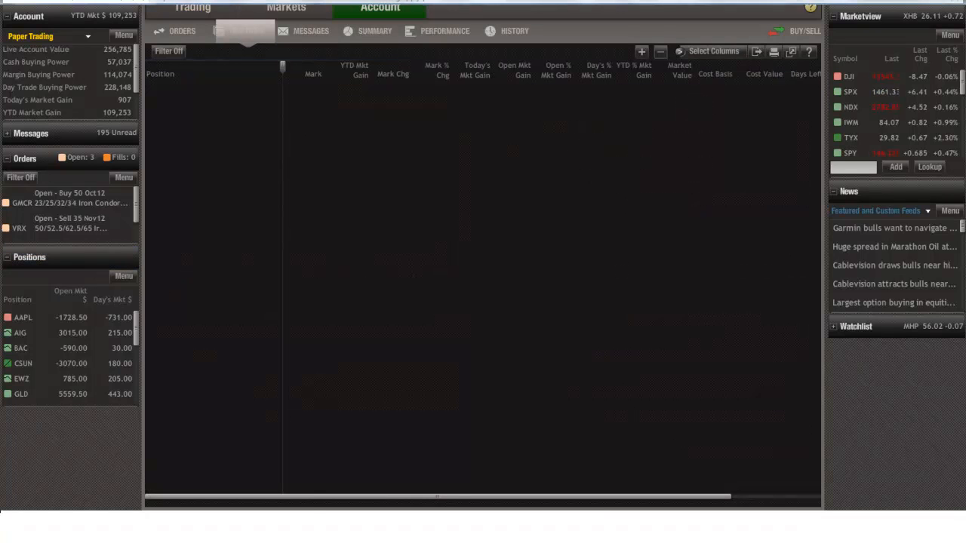
# Step: Load the open positions and expand the AAPL multiple position into its option legs
pyautogui.click(444, 31)
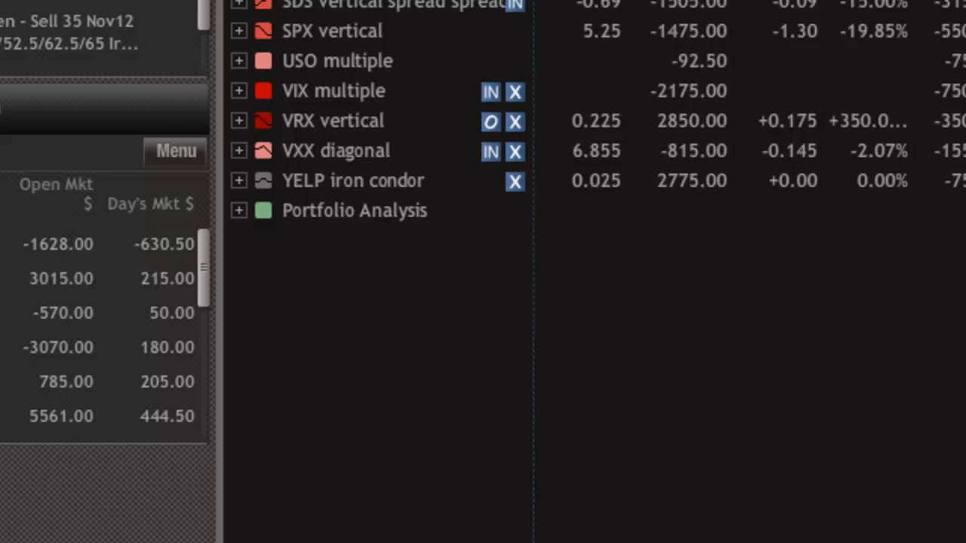
pyautogui.scroll(3)
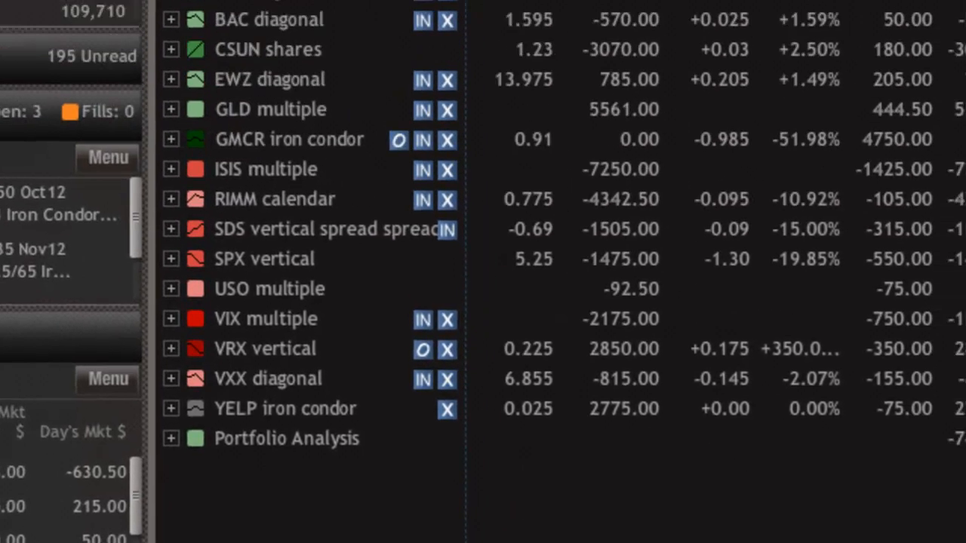
pyautogui.scroll(3)
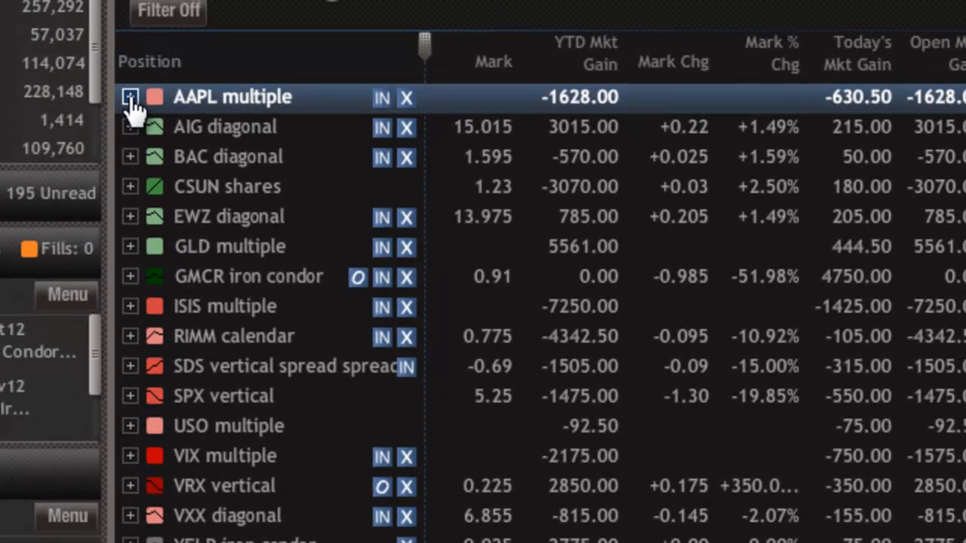
pyautogui.click(130, 97)
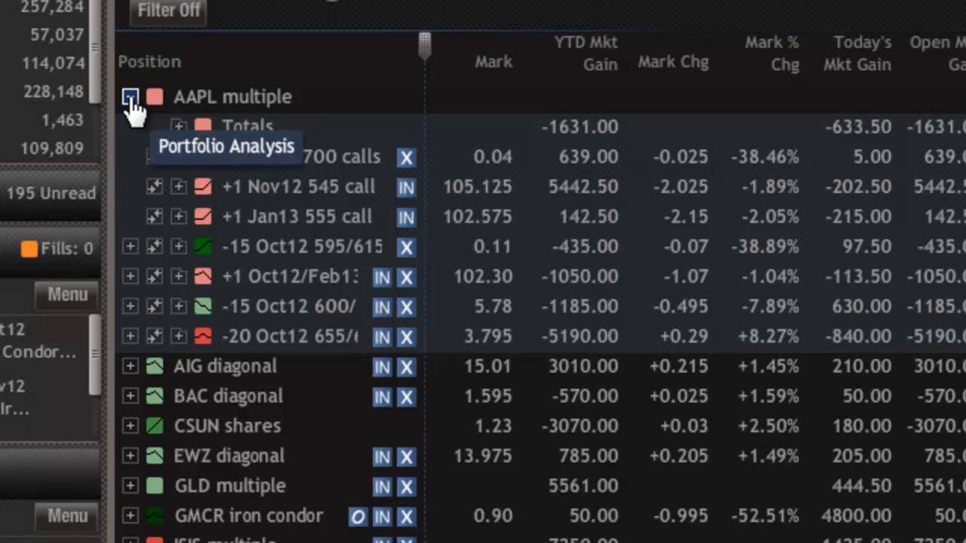
pyautogui.click(130, 96)
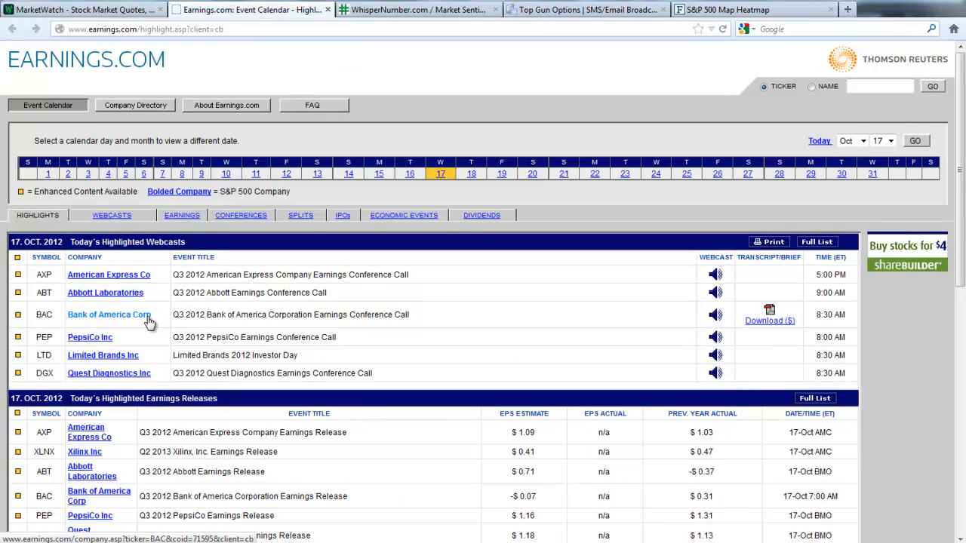
pyautogui.moveTo(144, 329)
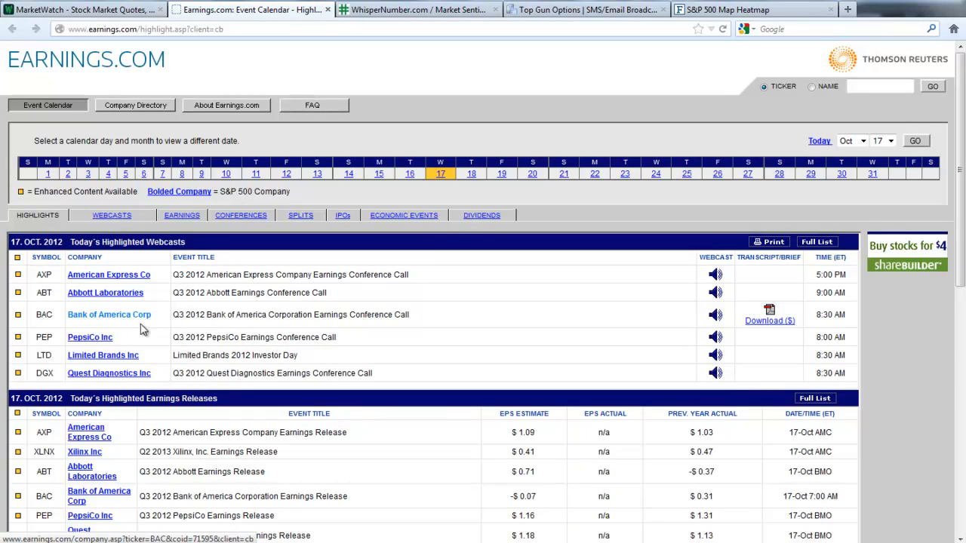
pyautogui.moveTo(151, 361)
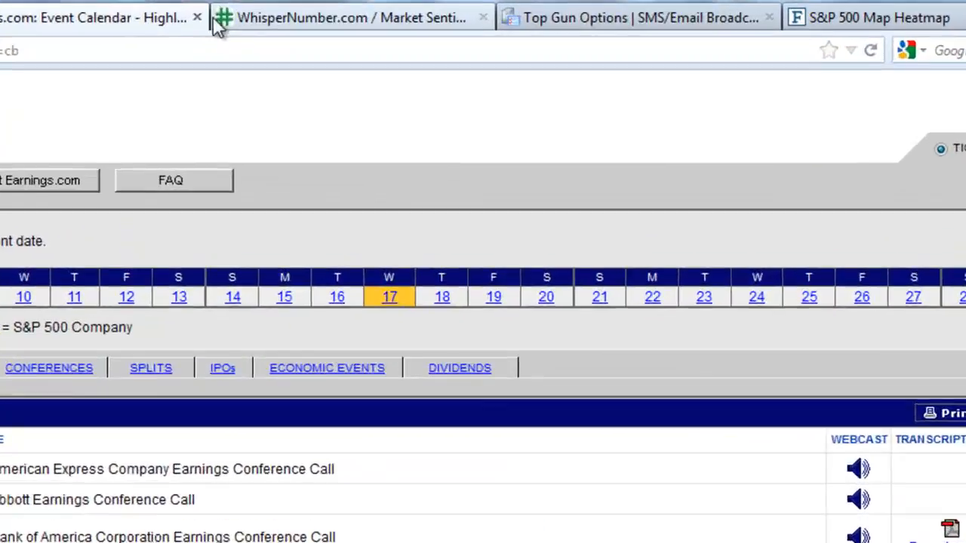
# Step: Switch from the Earnings.com calendar to the WhisperNumber most popular whispers tab
pyautogui.click(196, 19)
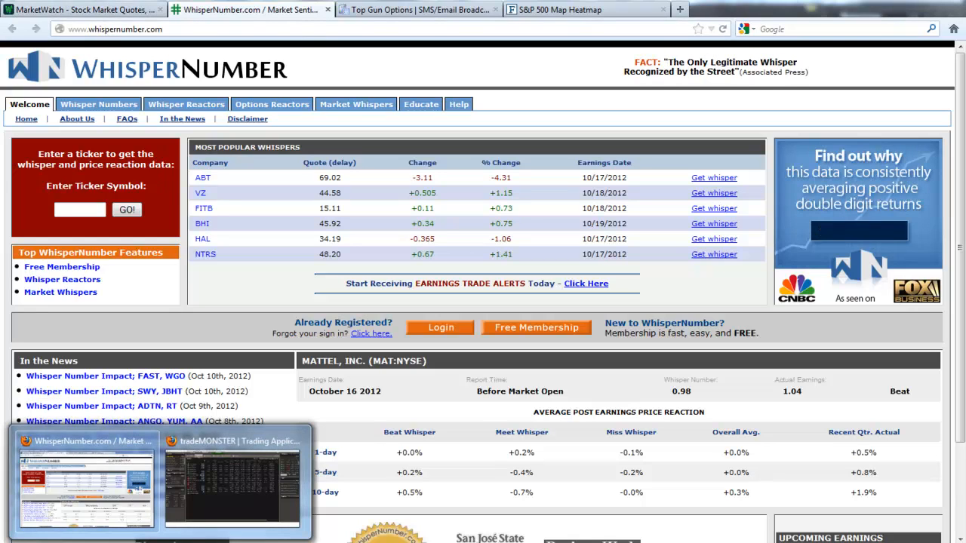
# Step: Visit the Top Gun Options TA/LTB Combo live alerts page, then return to the SMS/Email Broadcaster
pyautogui.click(420, 9)
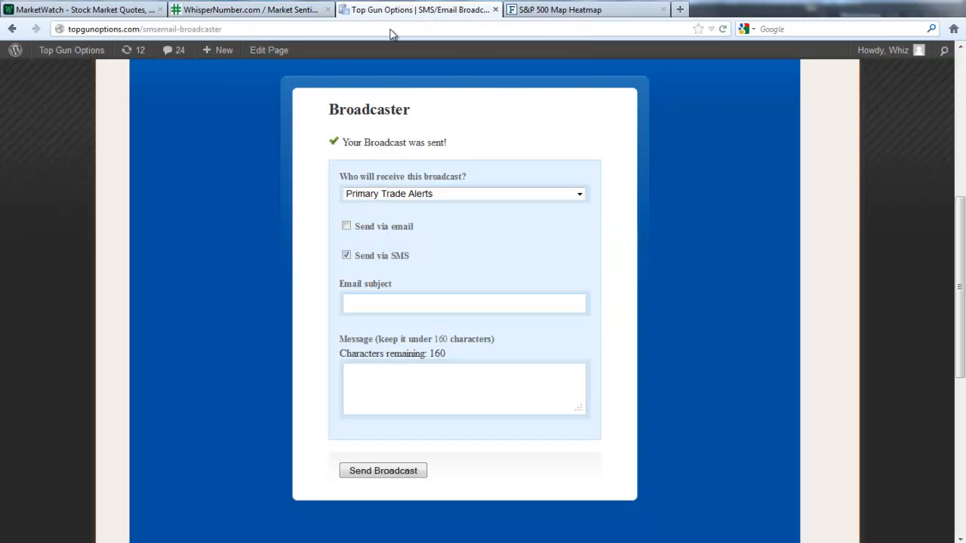
pyautogui.scroll(3)
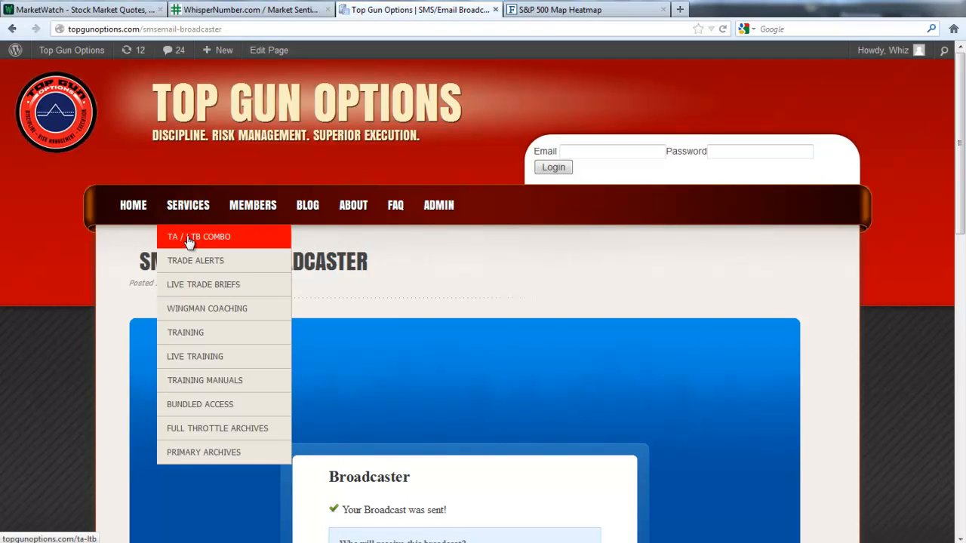
pyautogui.click(199, 235)
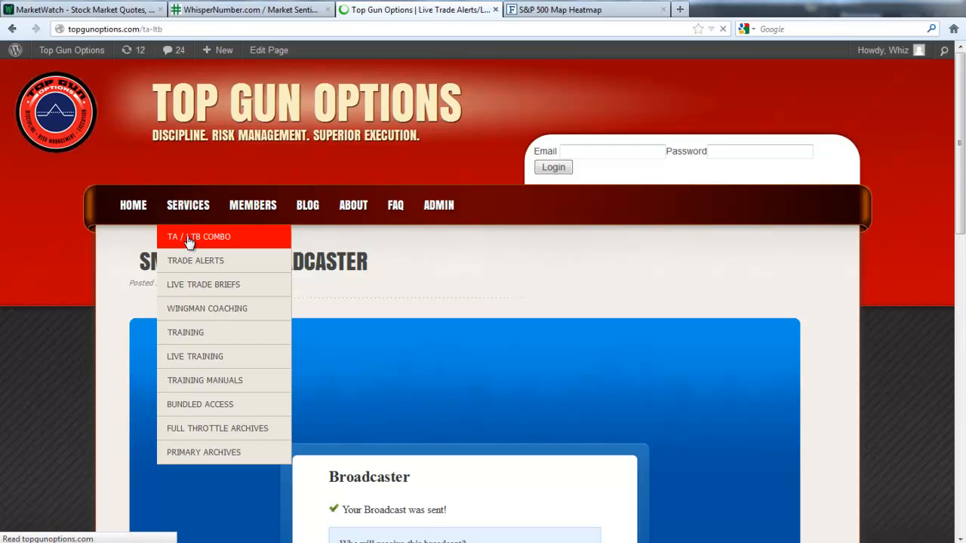
pyautogui.click(199, 235)
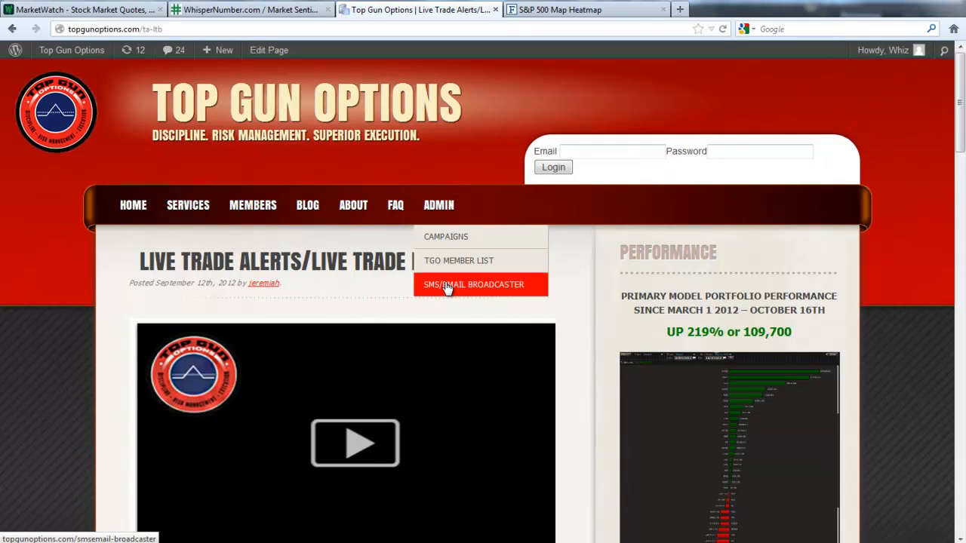
pyautogui.click(474, 284)
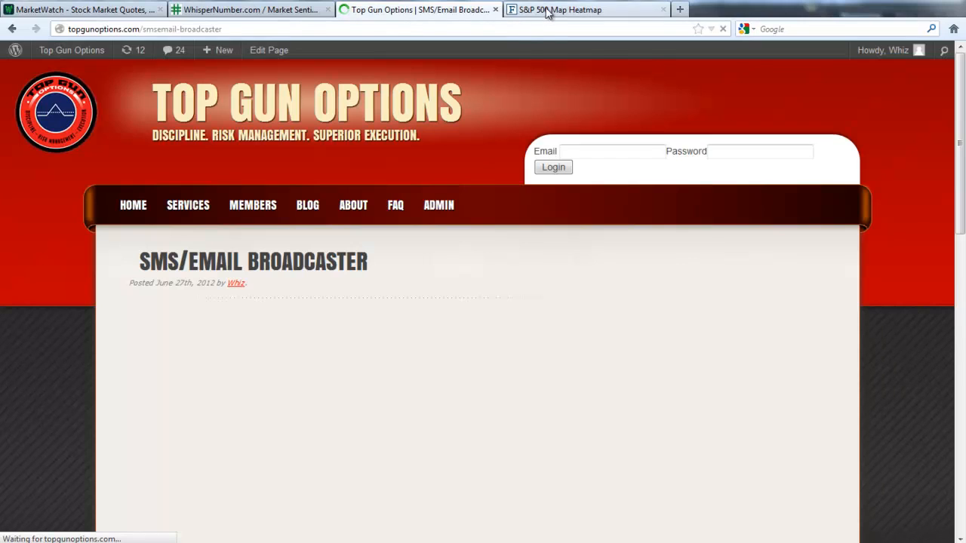
# Step: Switch to the Finviz S&P 500 Map heatmap tab
pyautogui.click(581, 9)
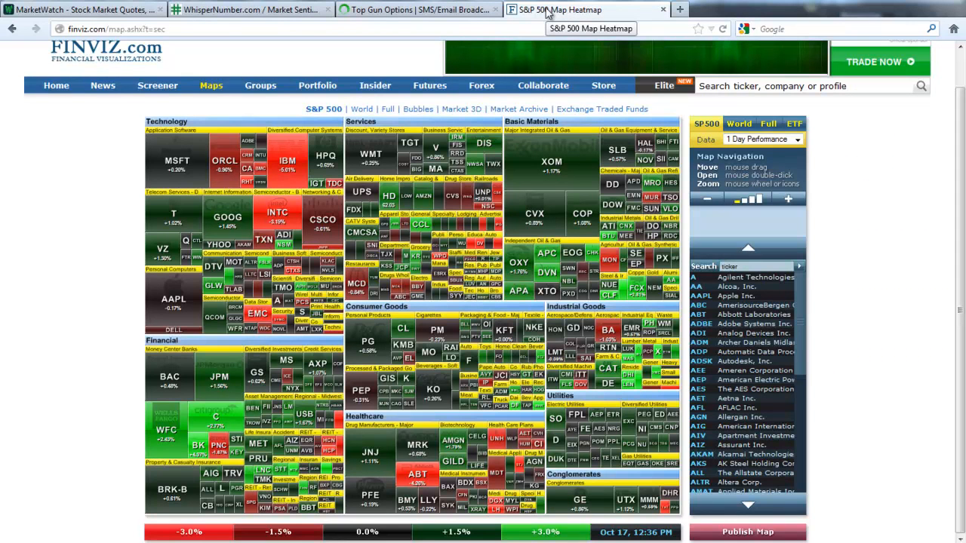
pyautogui.moveTo(640, 55)
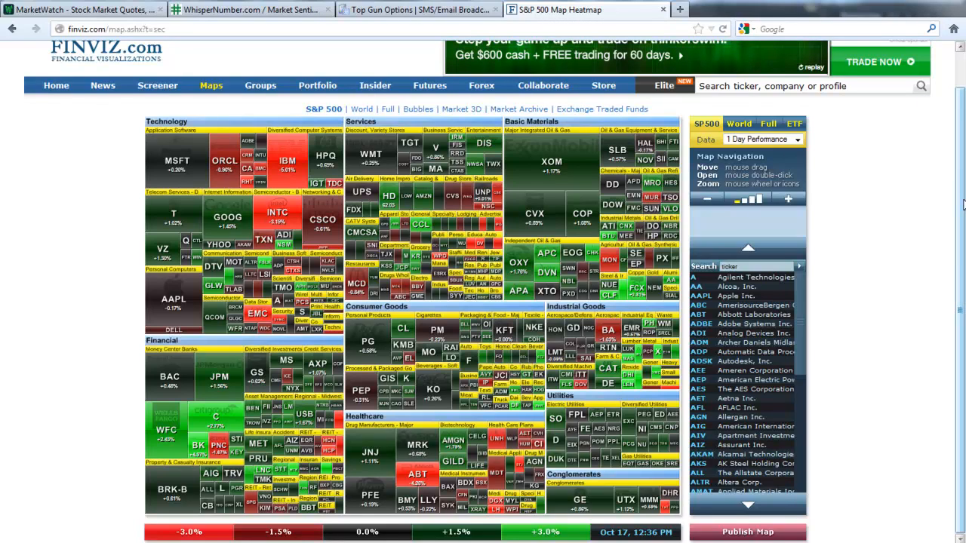
pyautogui.moveTo(919, 248)
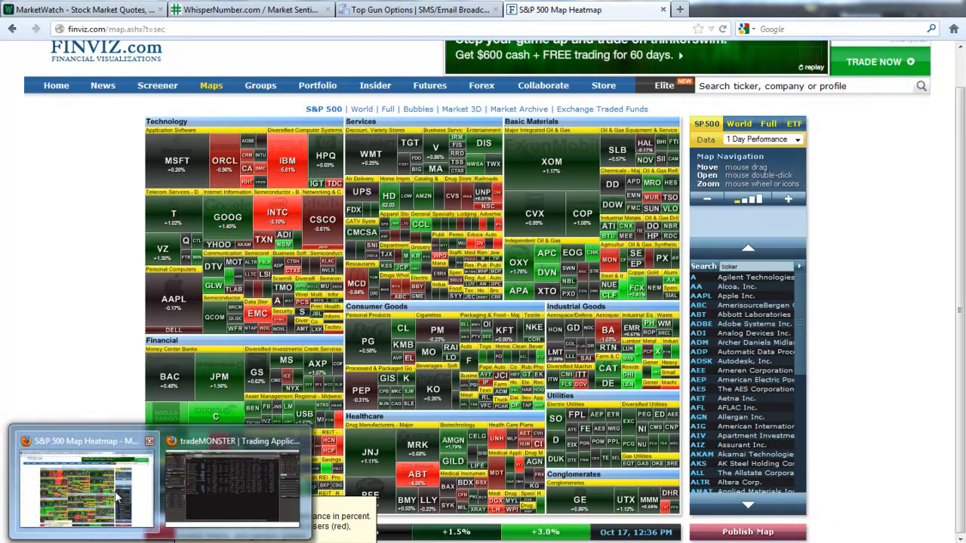
# Step: Return to the tradeMONSTER positions list via its taskbar thumbnail
pyautogui.click(234, 483)
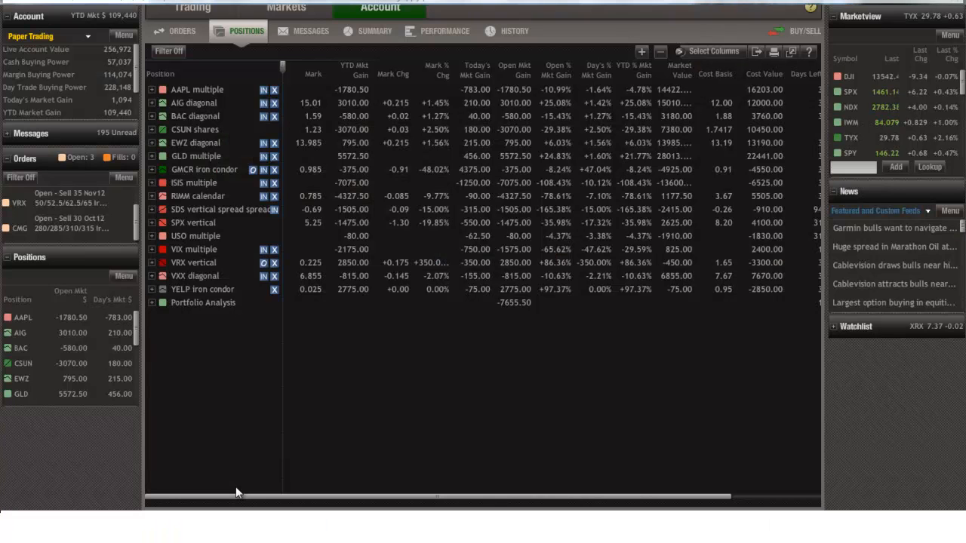